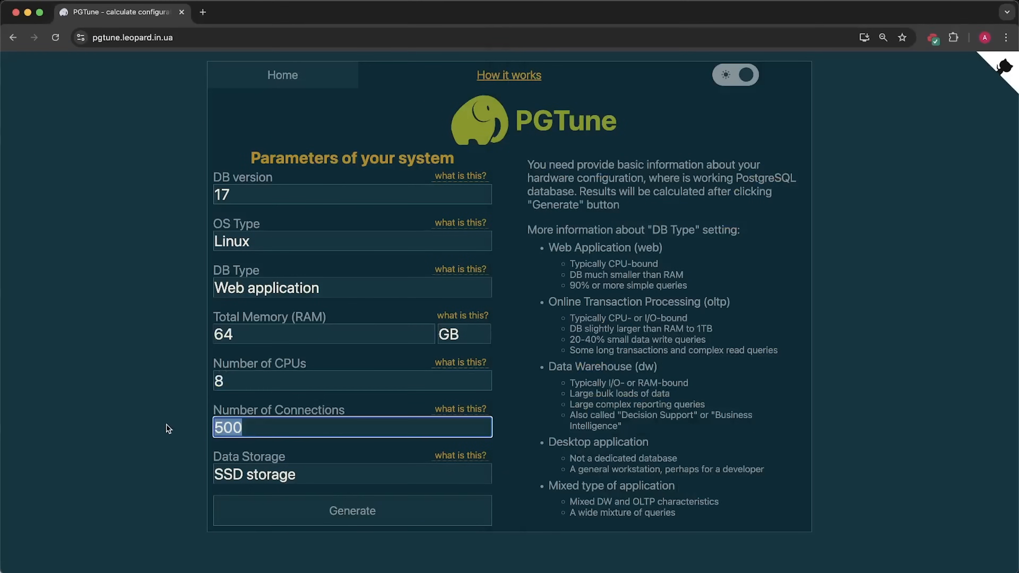
Step: Generate the tuned postgresql.conf for PostgreSQL 17, 64 GB, 8 CPUs, 500 connections, SSD
left_click(351, 510)
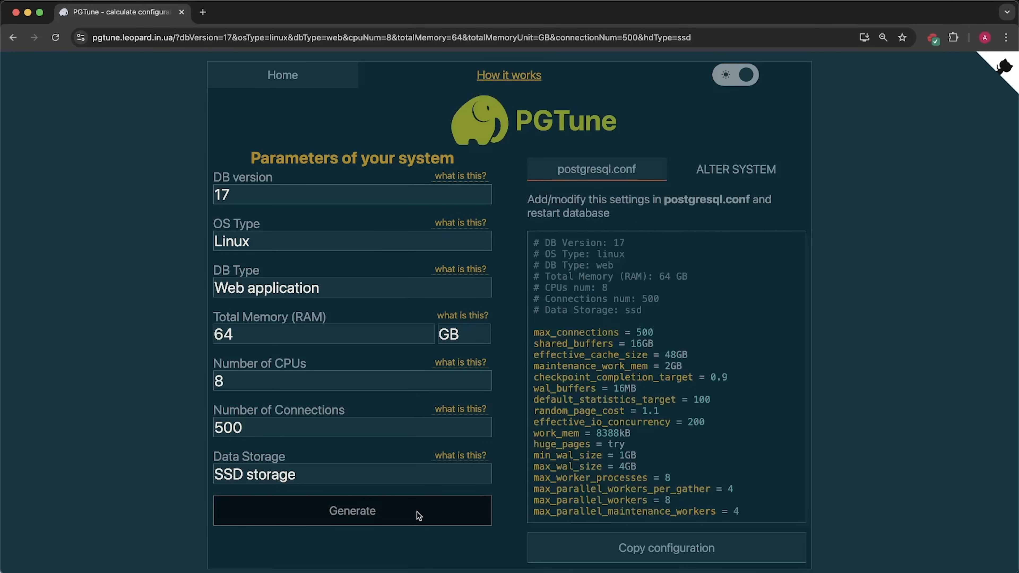
mouse_move(592, 547)
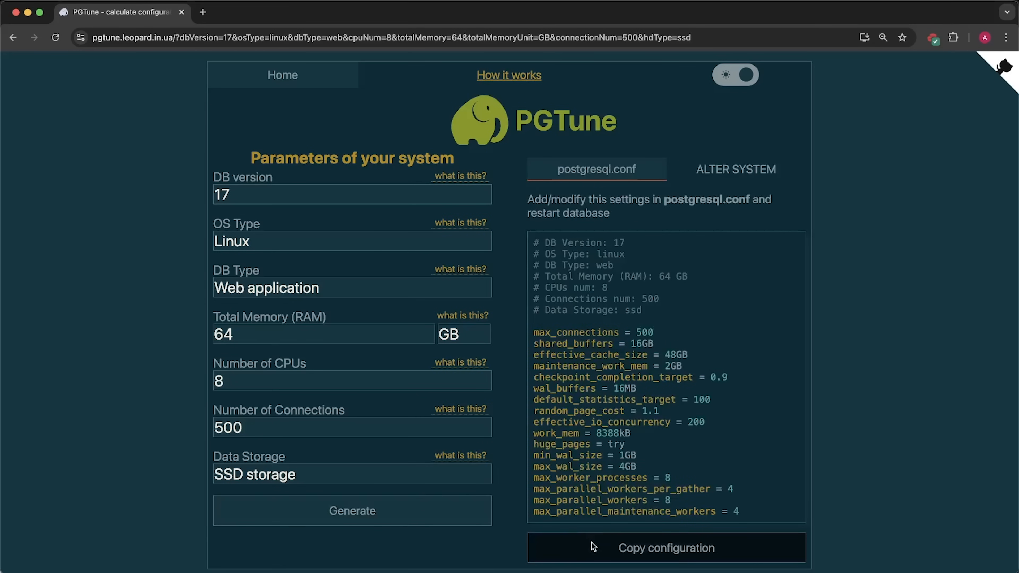
left_click(665, 547)
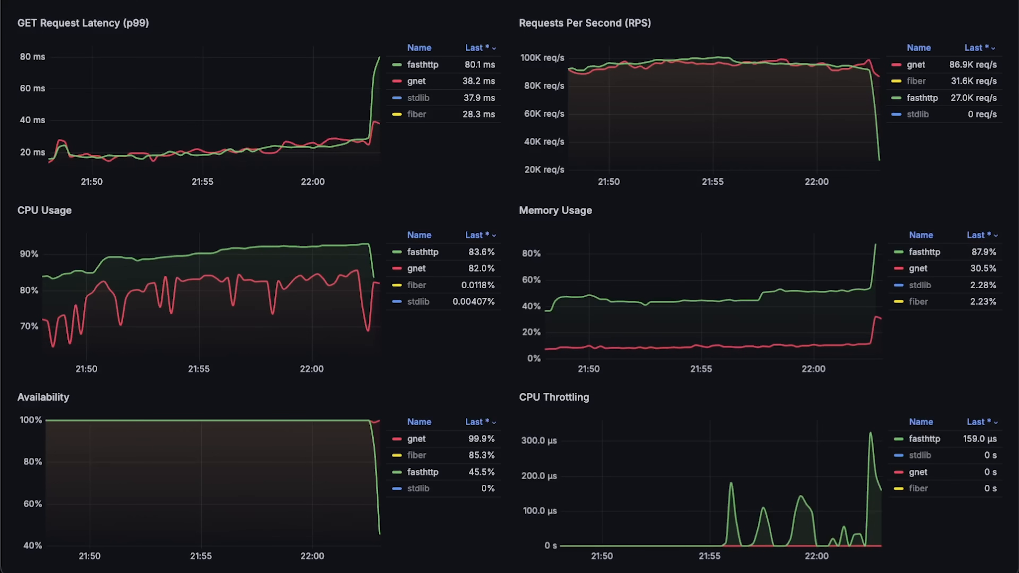
Step: View the Requests Per Second, CPU Usage and Memory Usage charts each enlarged on their own
left_click(999, 22)
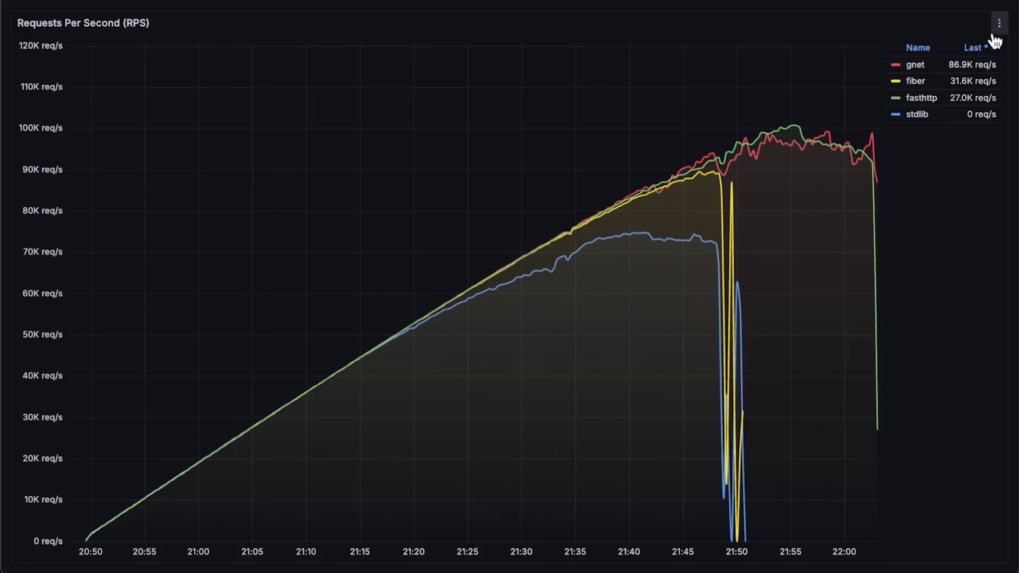
mouse_move(280, 461)
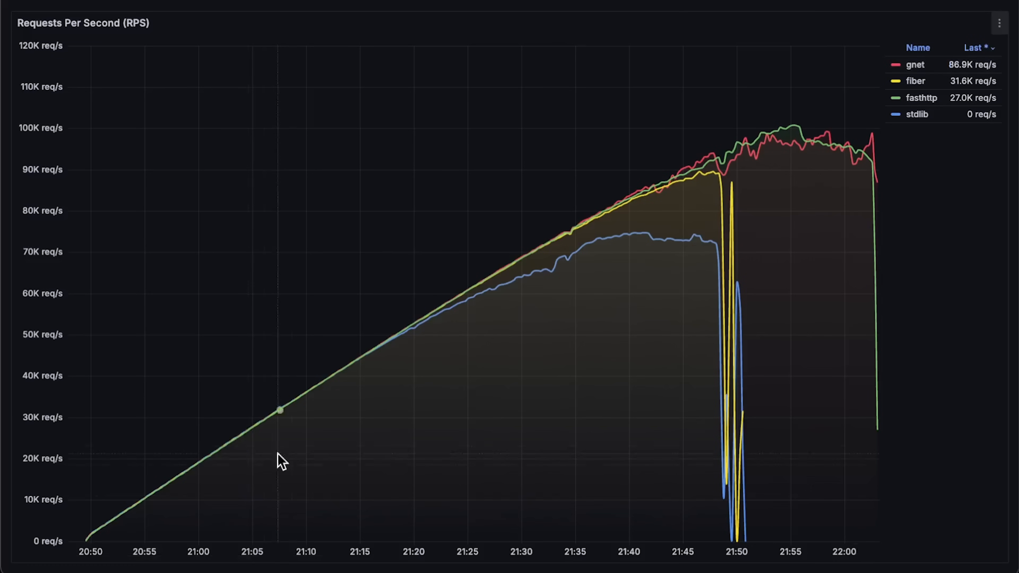
mouse_move(425, 319)
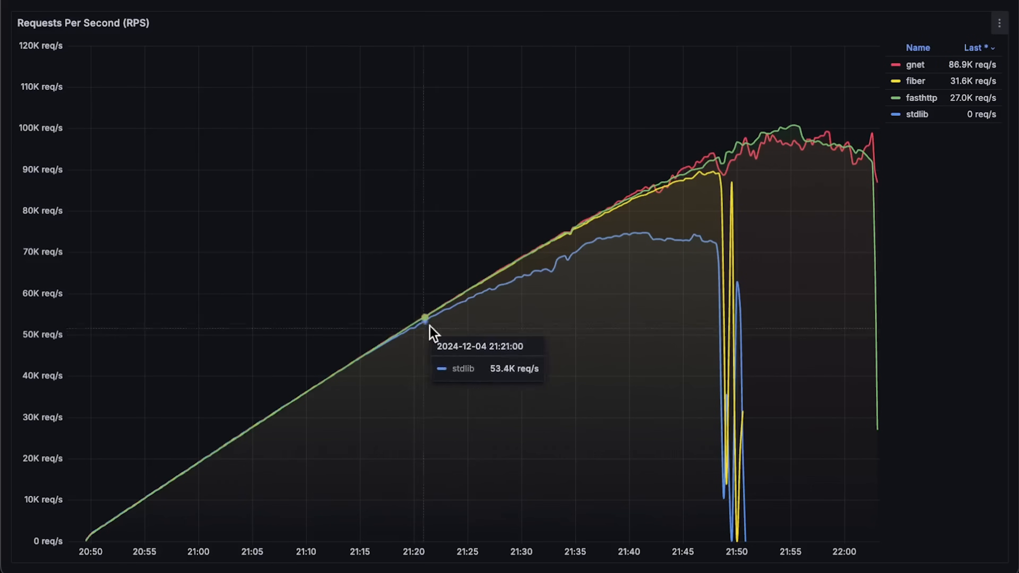
mouse_move(714, 183)
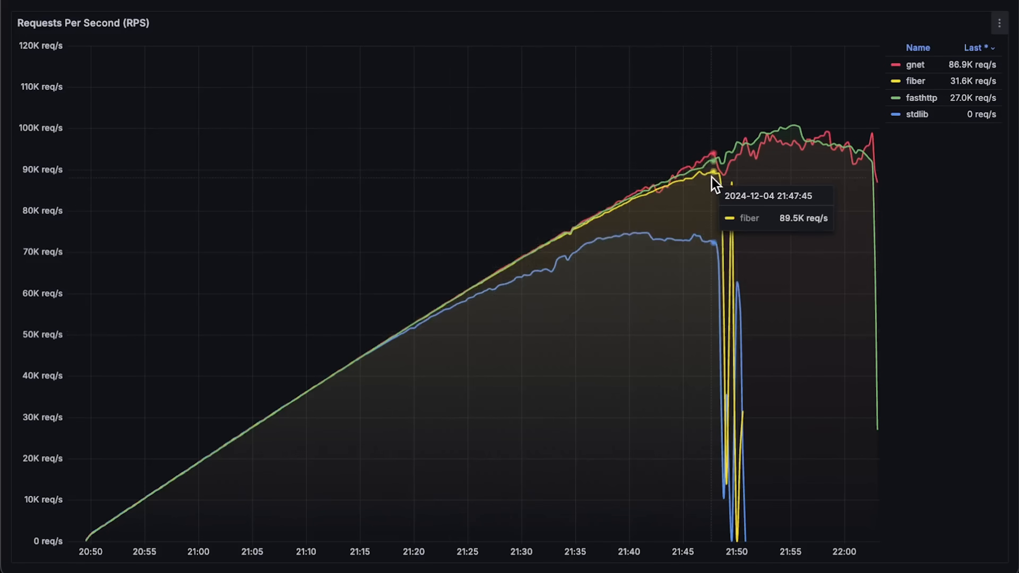
mouse_move(769, 151)
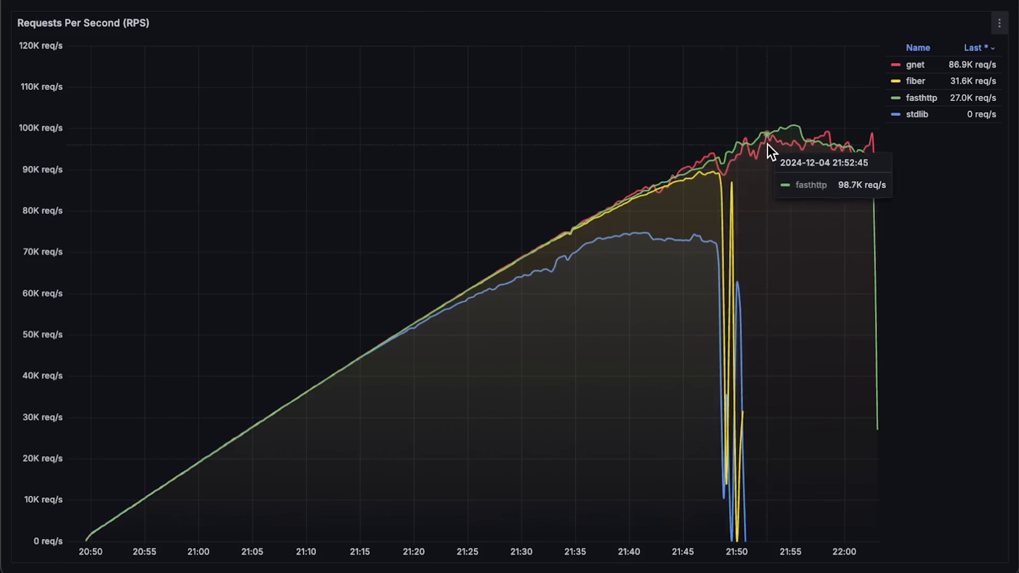
mouse_move(789, 140)
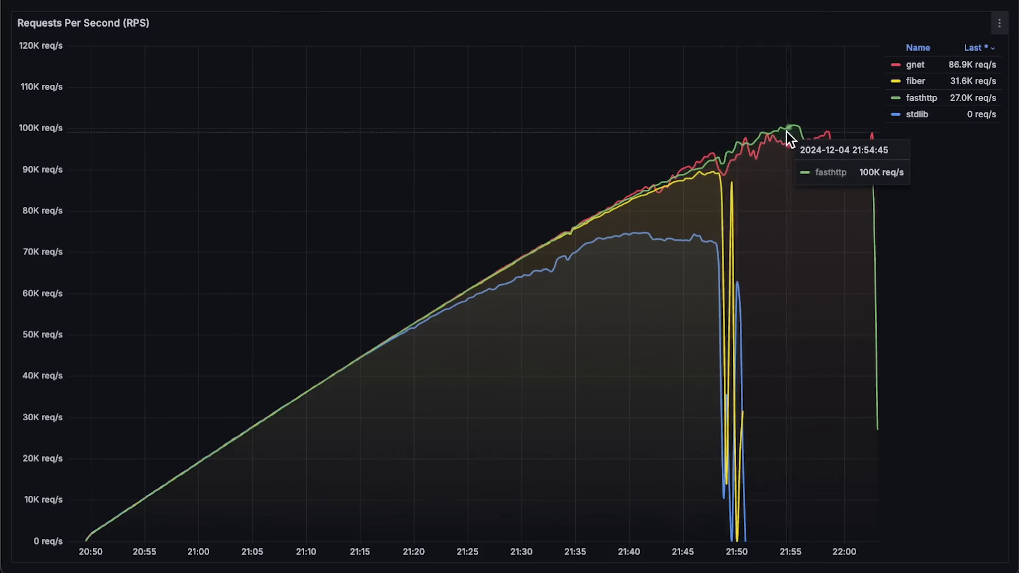
mouse_move(832, 141)
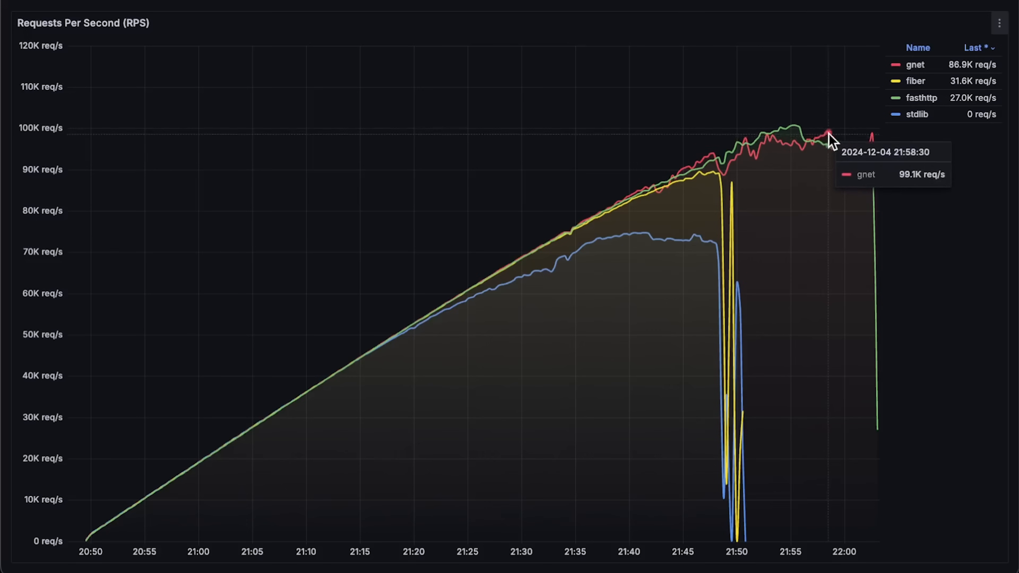
mouse_move(853, 242)
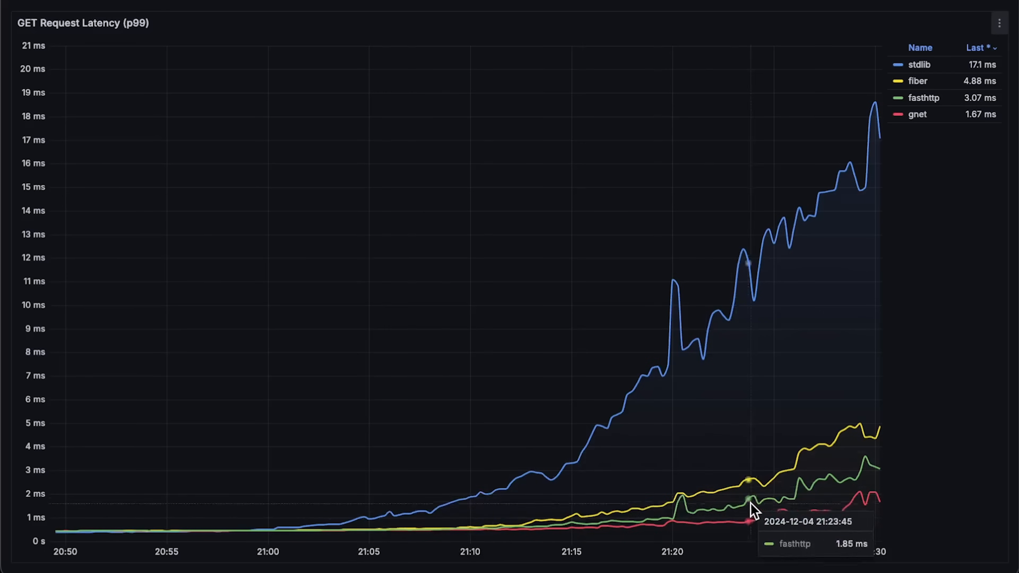
mouse_move(861, 513)
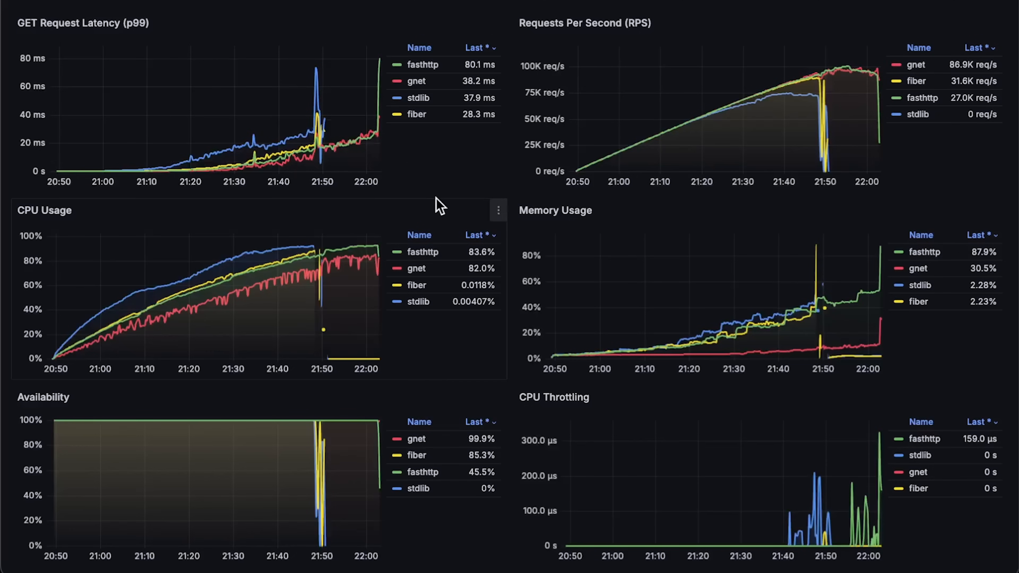
left_click(498, 210)
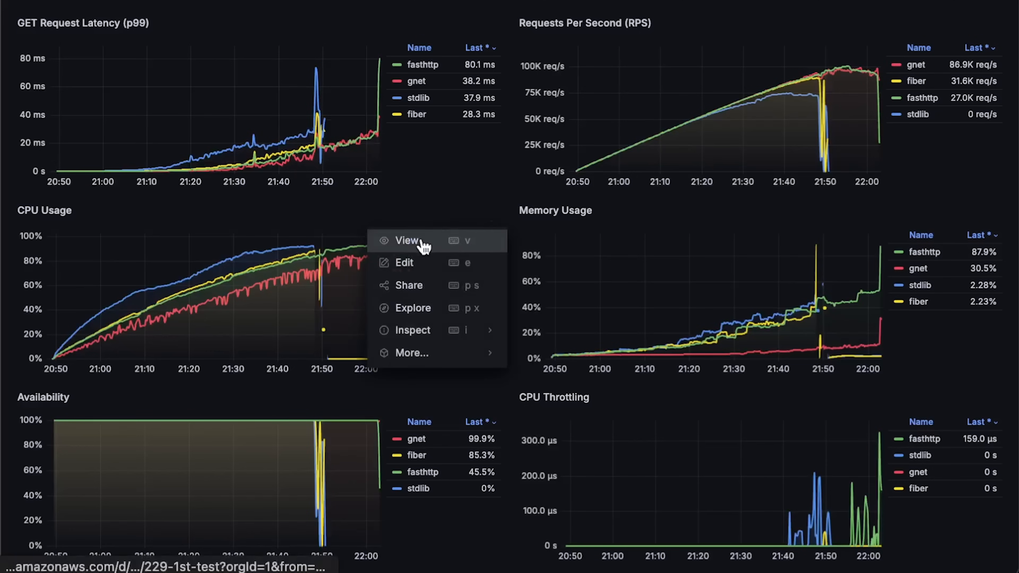
left_click(408, 240)
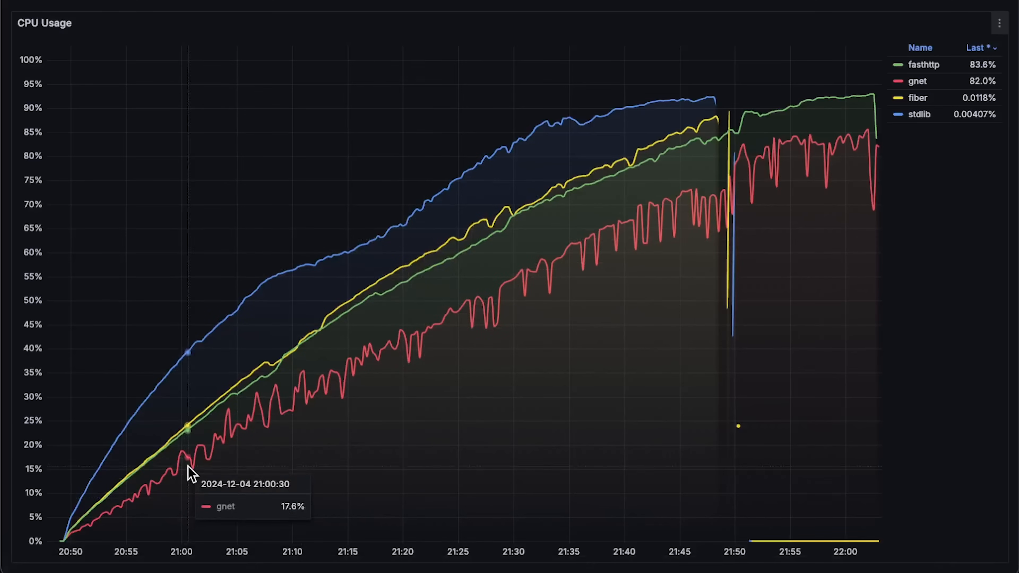
mouse_move(410, 273)
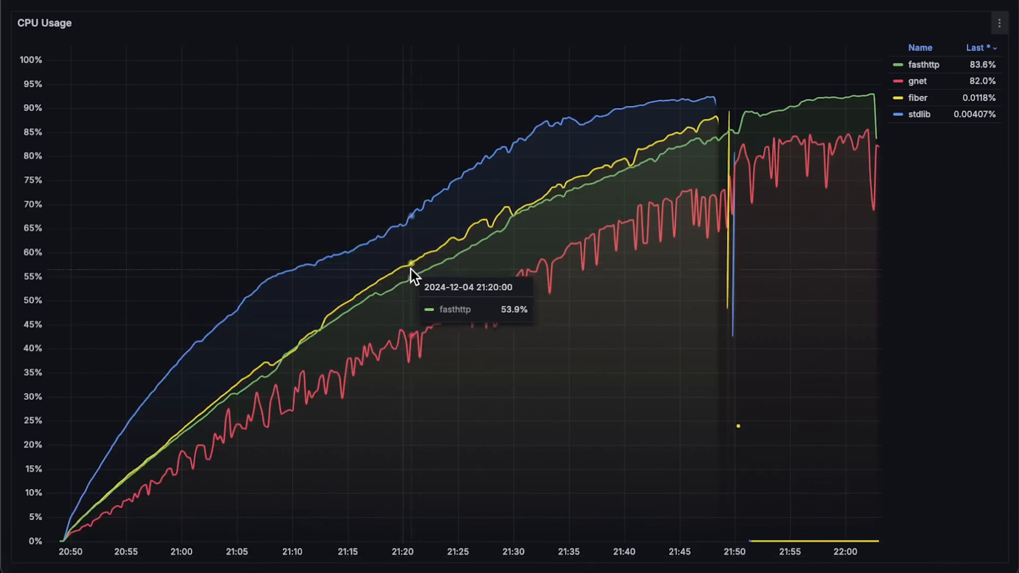
mouse_move(837, 109)
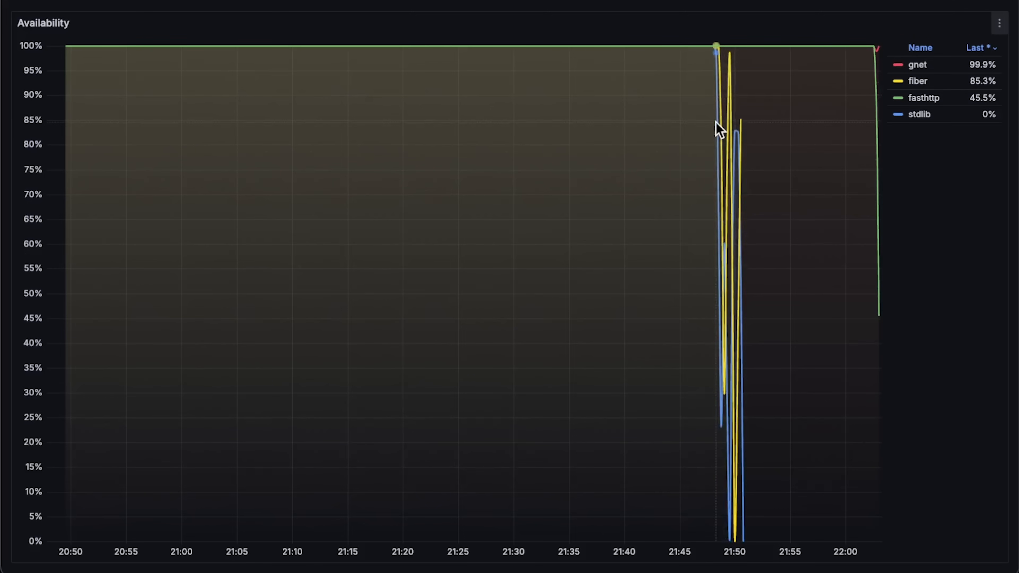
mouse_move(889, 93)
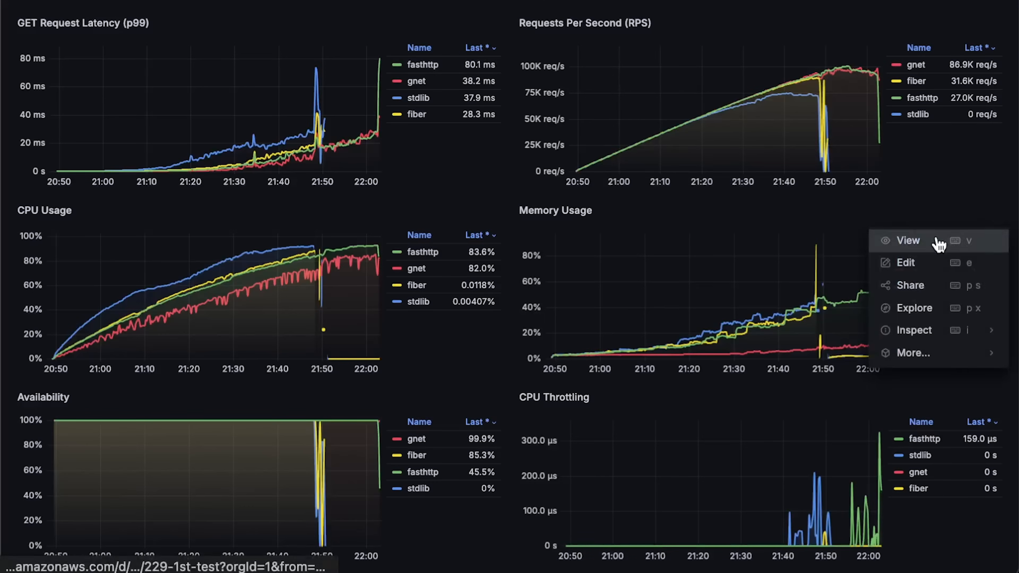
left_click(907, 240)
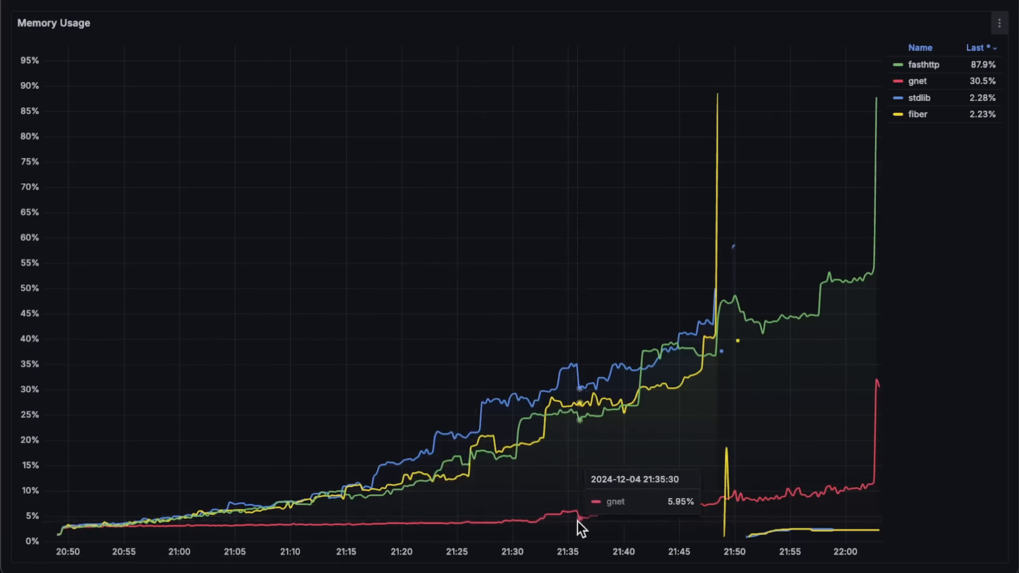
mouse_move(864, 329)
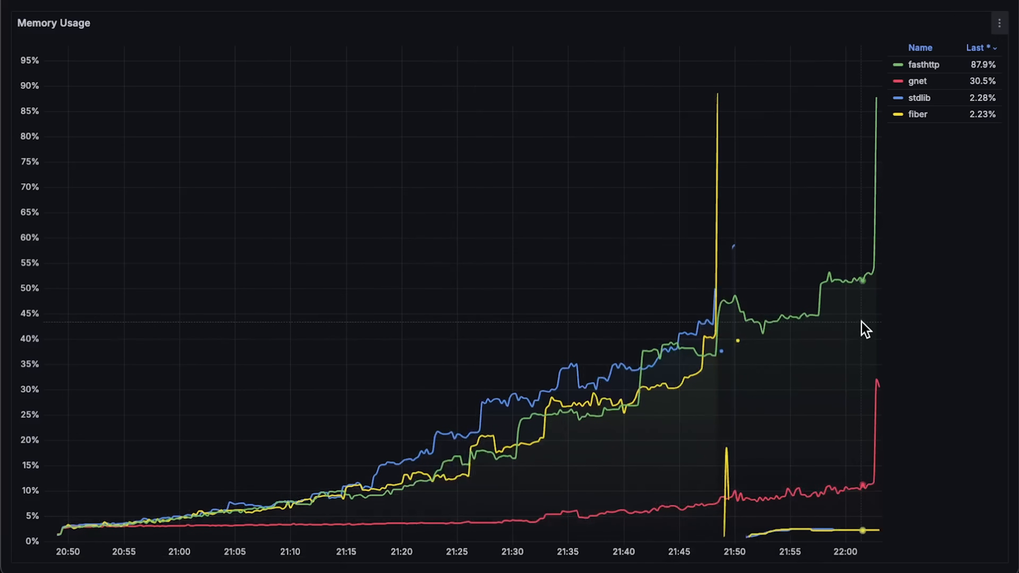
left_click(999, 23)
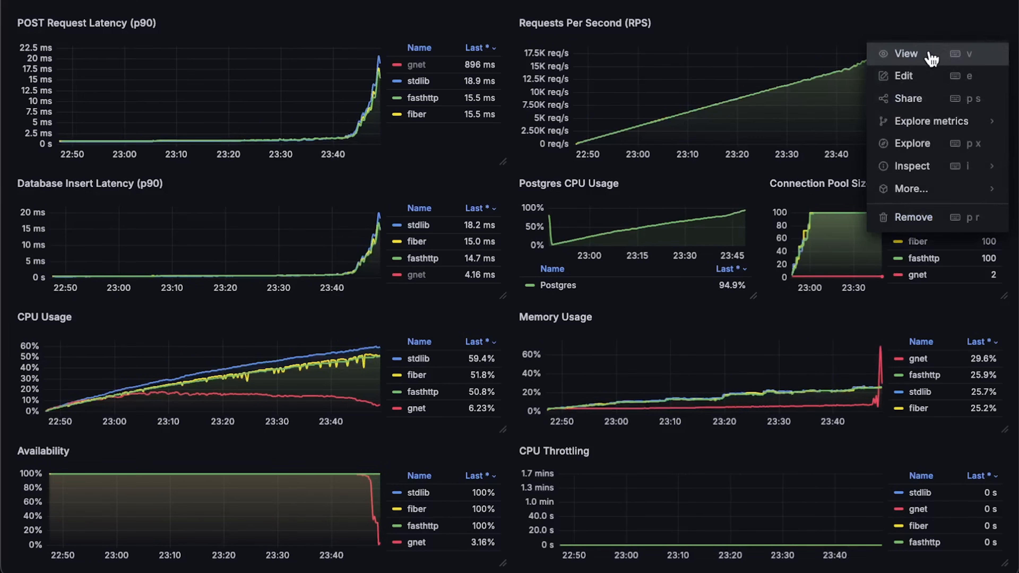
left_click(906, 53)
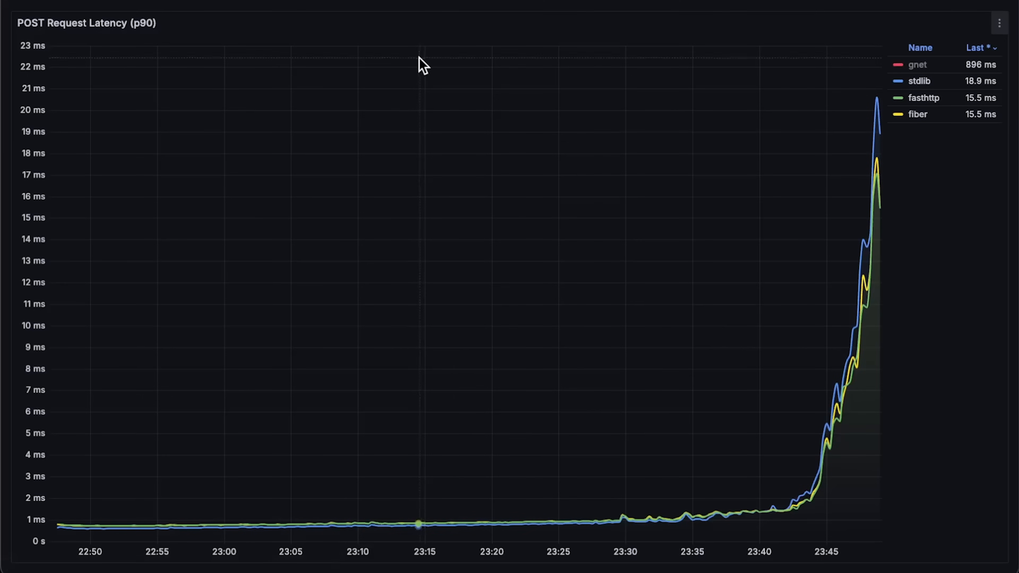
left_click(917, 65)
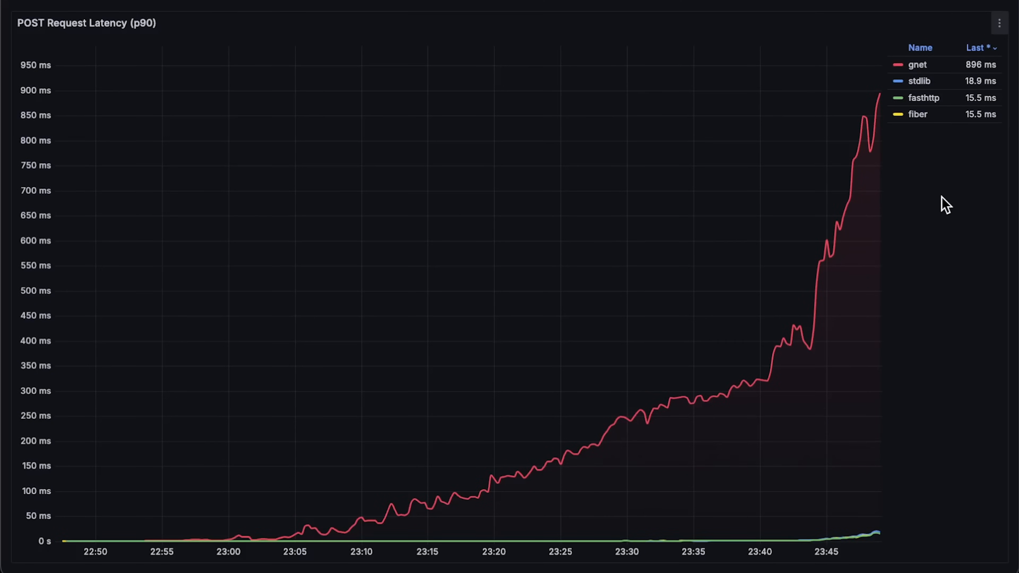
left_click(923, 98)
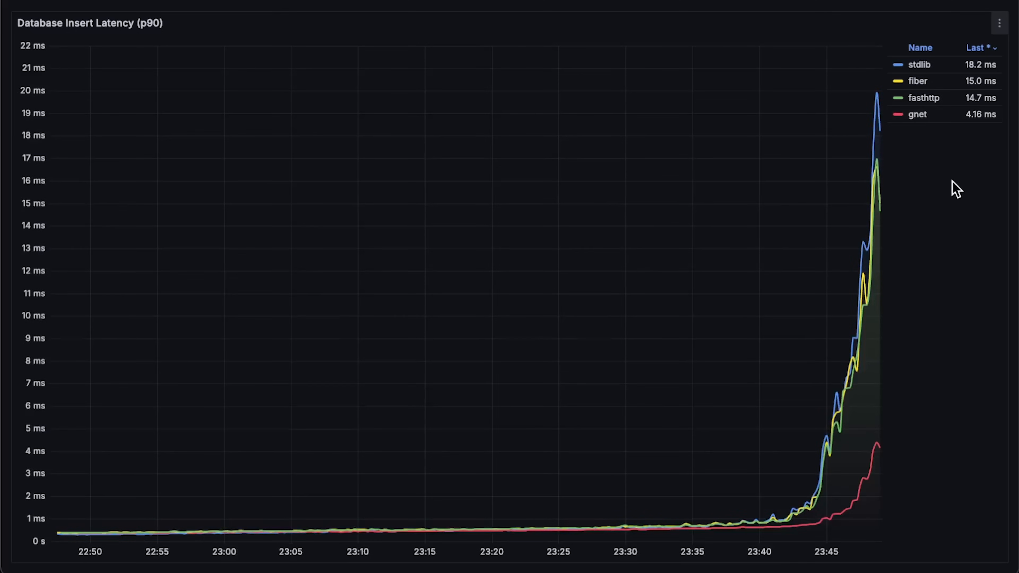
mouse_move(889, 516)
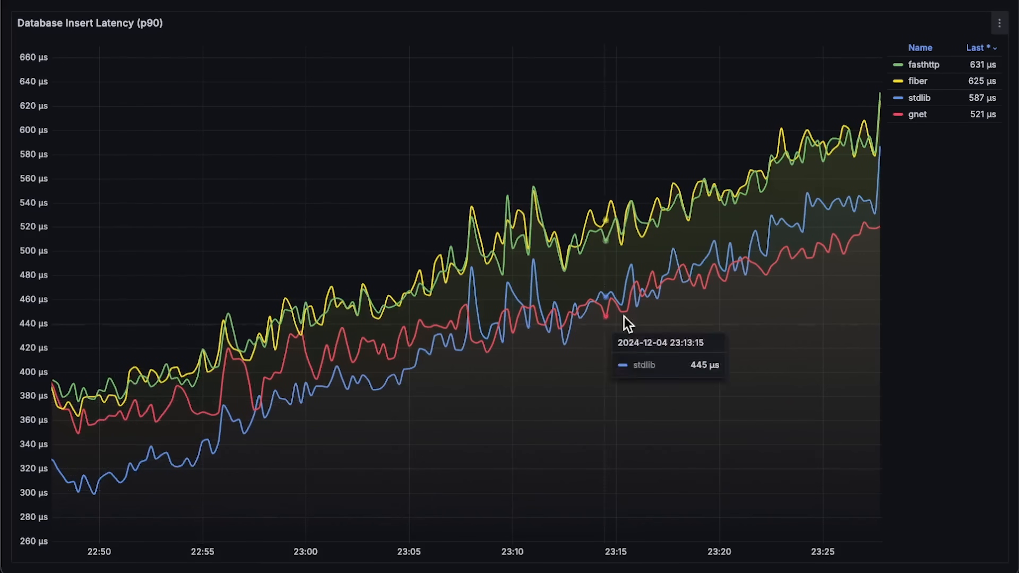
mouse_move(657, 211)
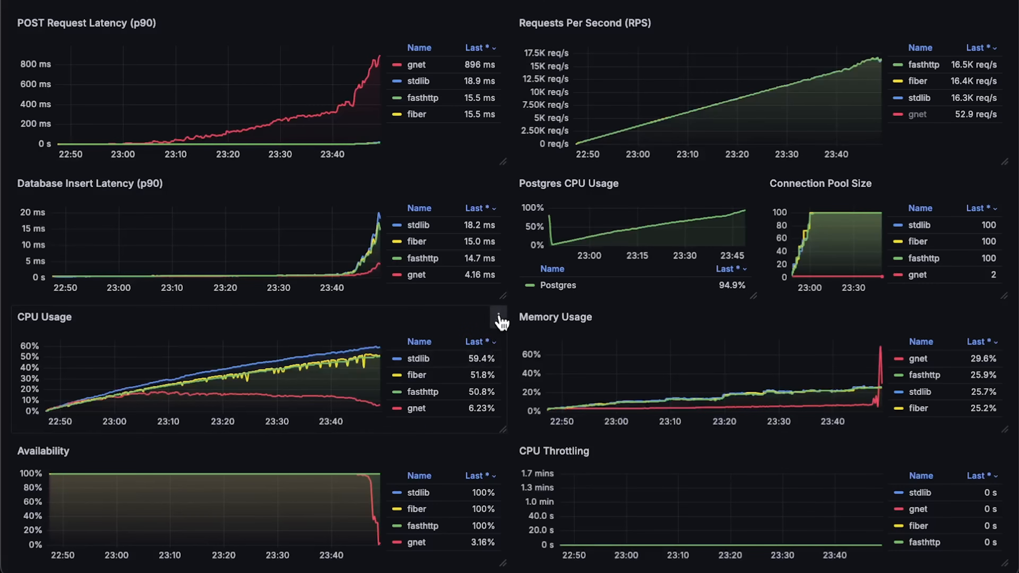
Step: Enlarge the Availability chart, showing gnet collapsing to 3.16% while the others hold 100%
left_click(495, 318)
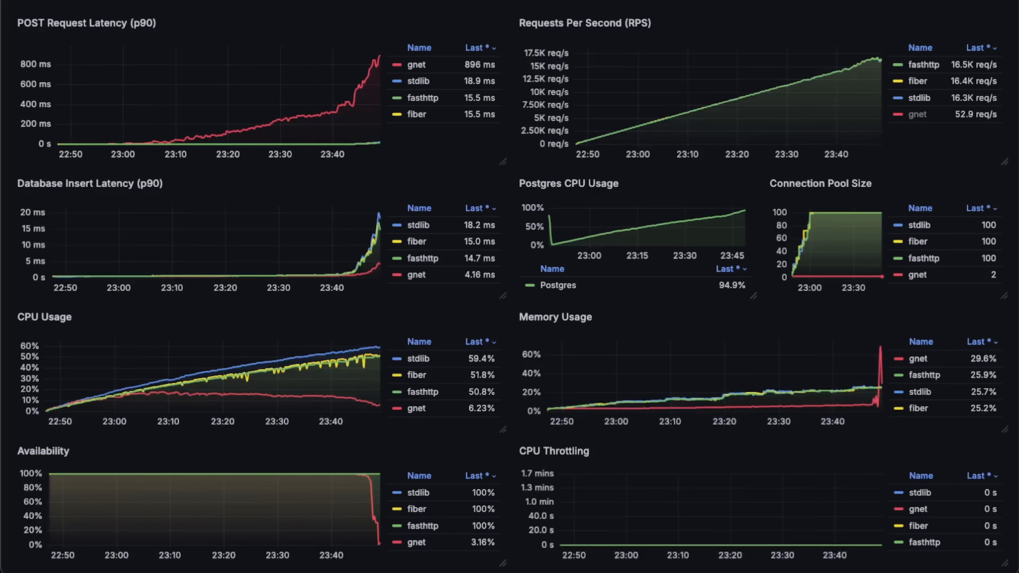
left_click(90, 183)
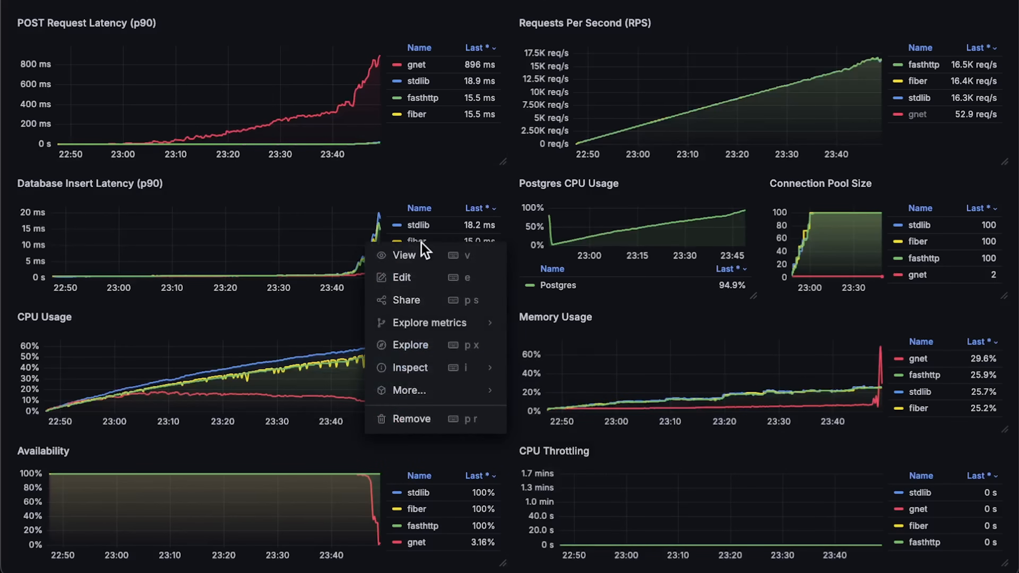
left_click(402, 255)
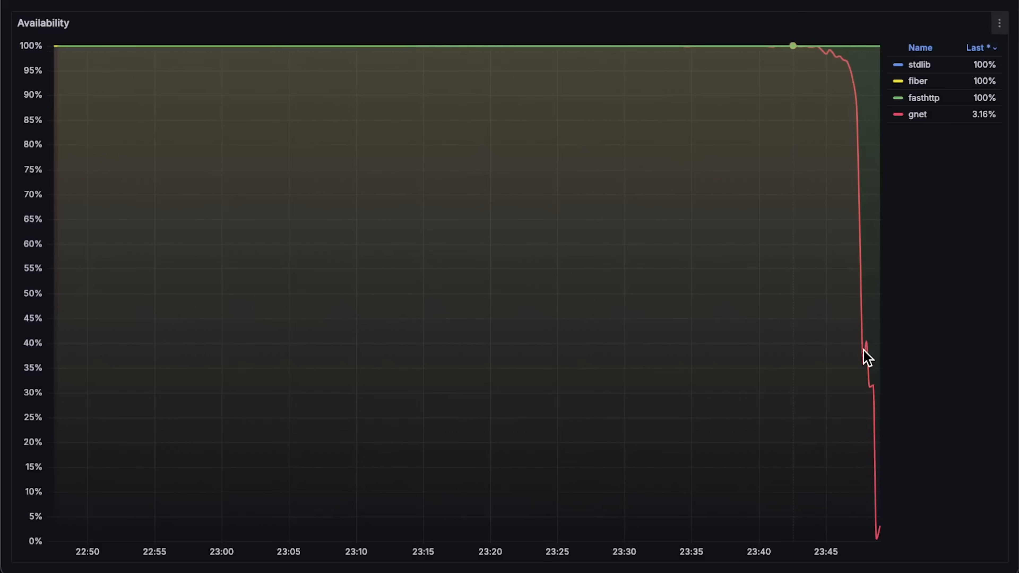
mouse_move(801, 43)
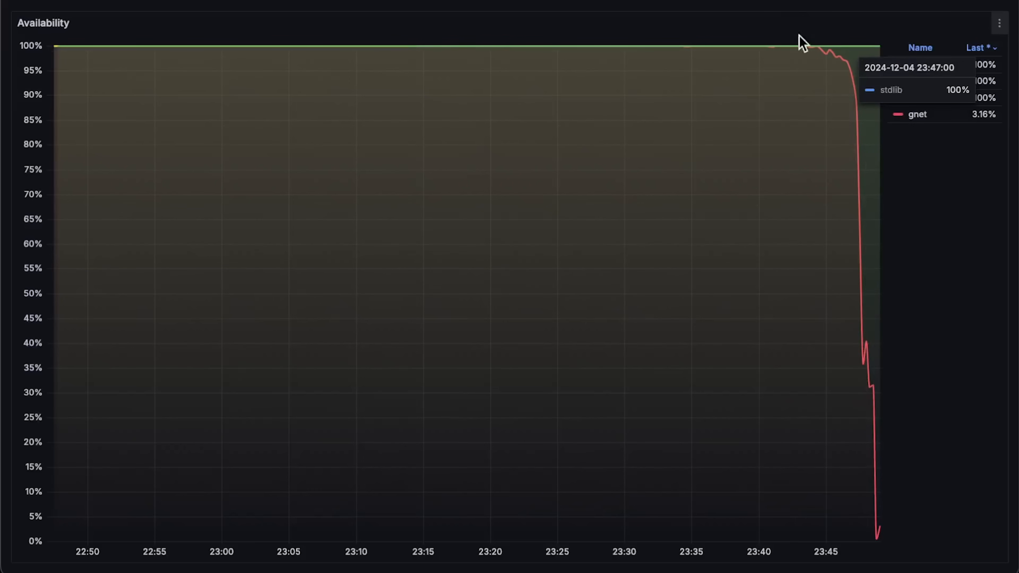